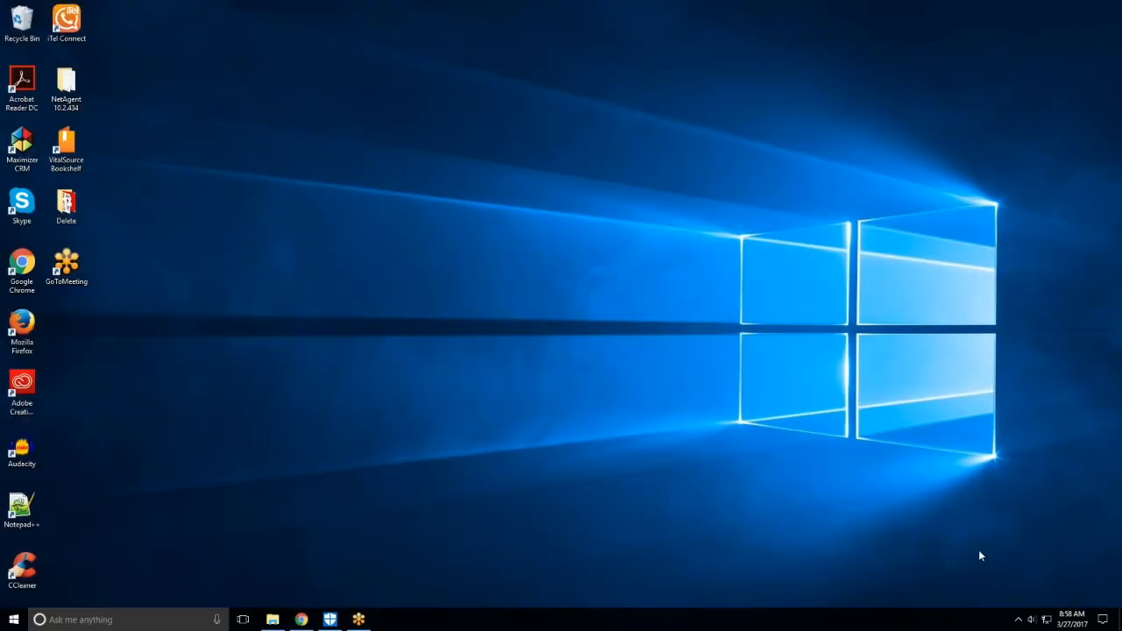
pyautogui.moveTo(1022, 626)
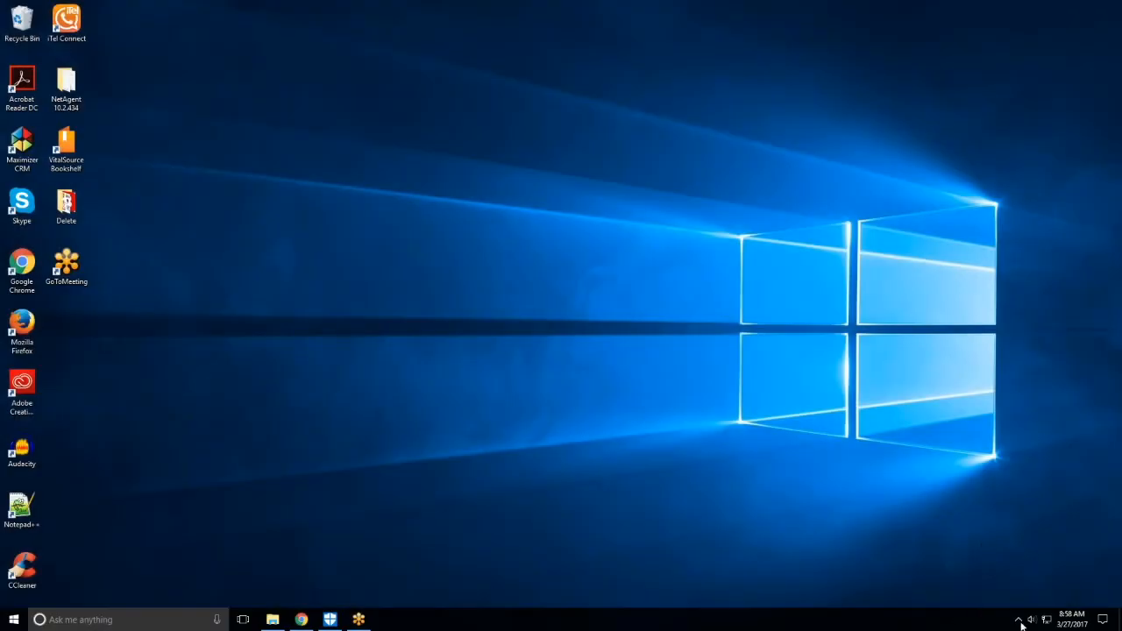
# - Expand the system tray's hidden icons to reveal the Windows Defender shield
pyautogui.click(1021, 621)
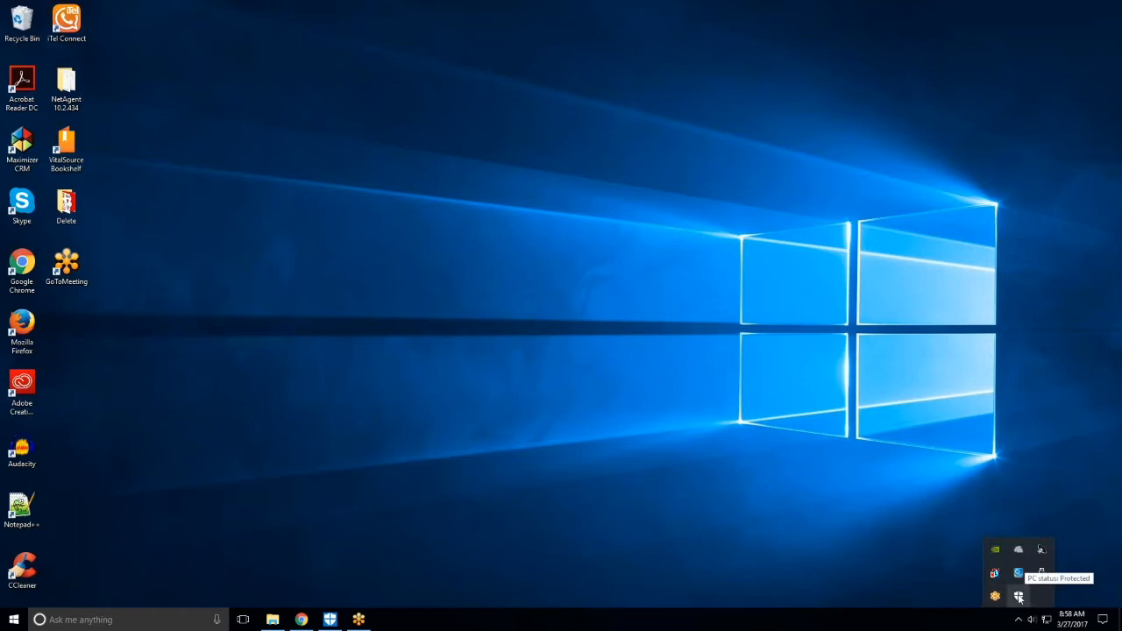
# - Turn Real-time protection Off in Windows Defender settings and minimize the window
pyautogui.click(1017, 596)
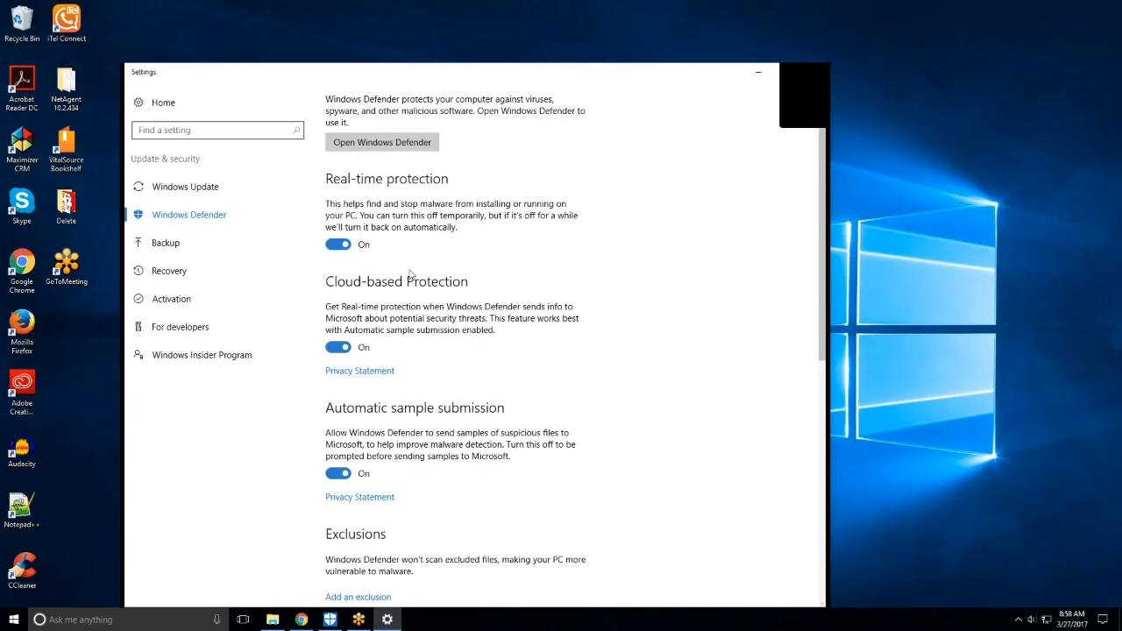
pyautogui.click(338, 244)
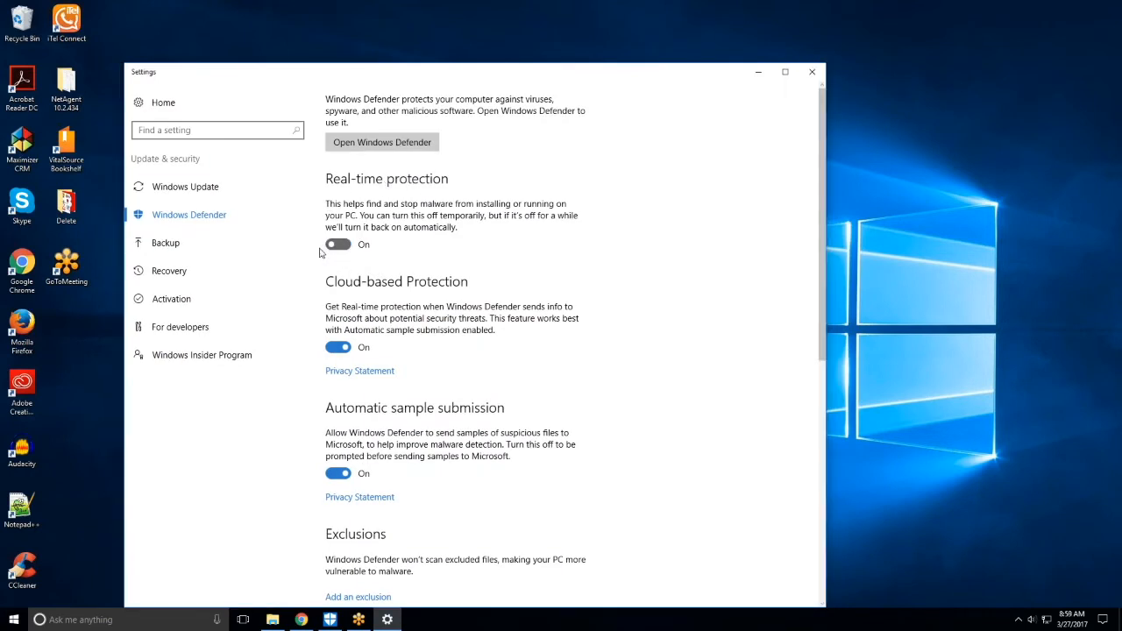
pyautogui.click(337, 244)
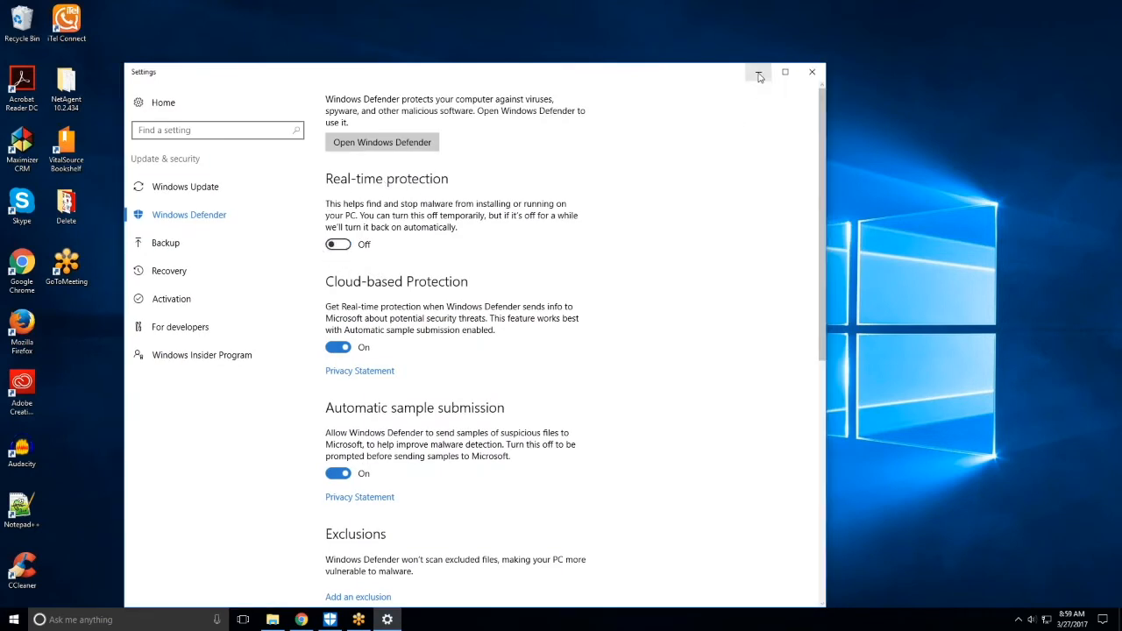
pyautogui.click(382, 142)
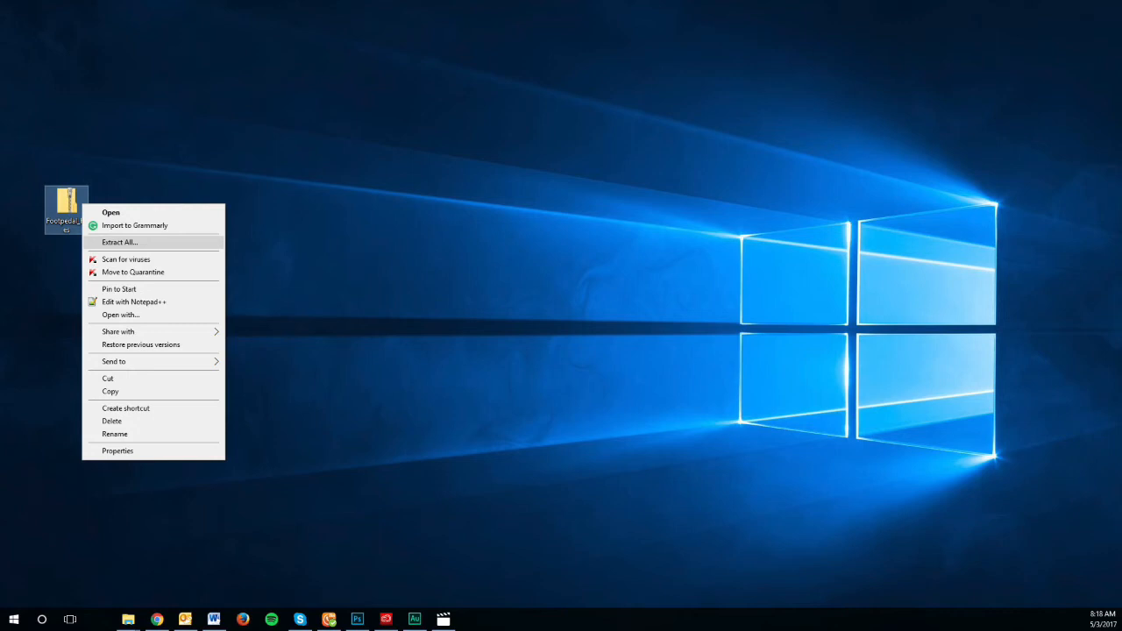
# - Extract the compressed folder on the desktop with Extract All
pyautogui.click(119, 242)
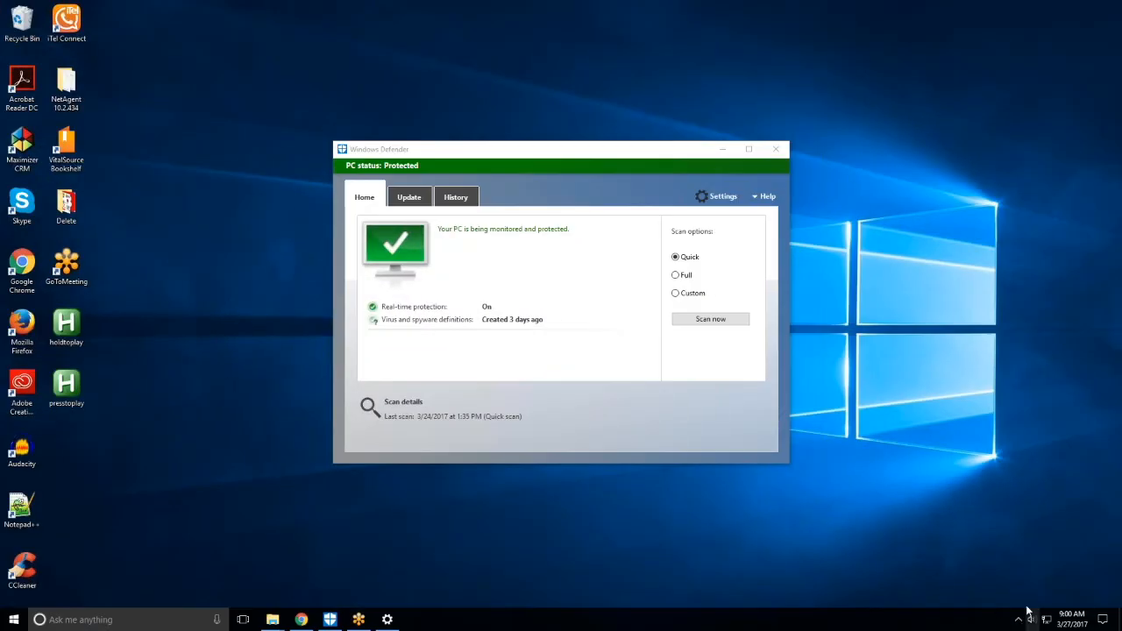
pyautogui.moveTo(702, 219)
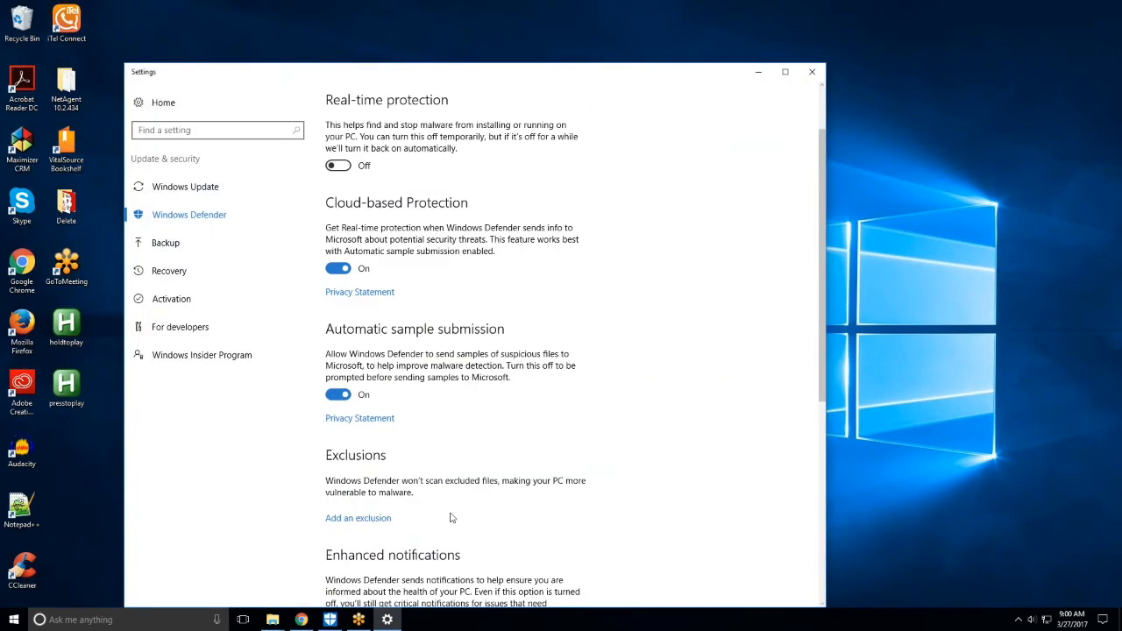
pyautogui.moveTo(365, 533)
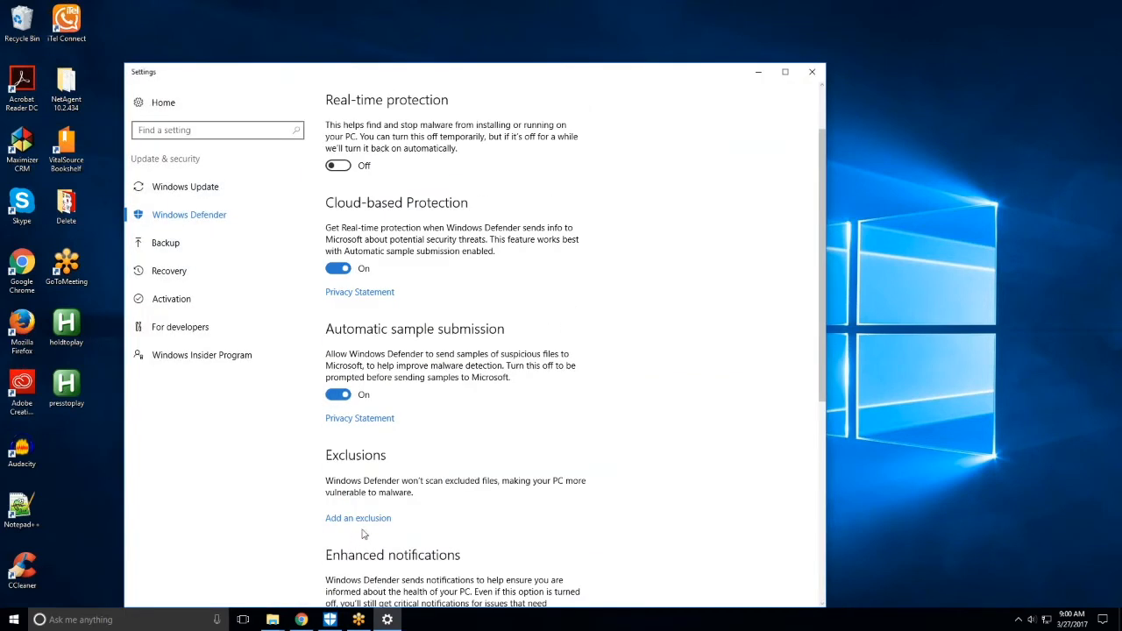
pyautogui.moveTo(358, 519)
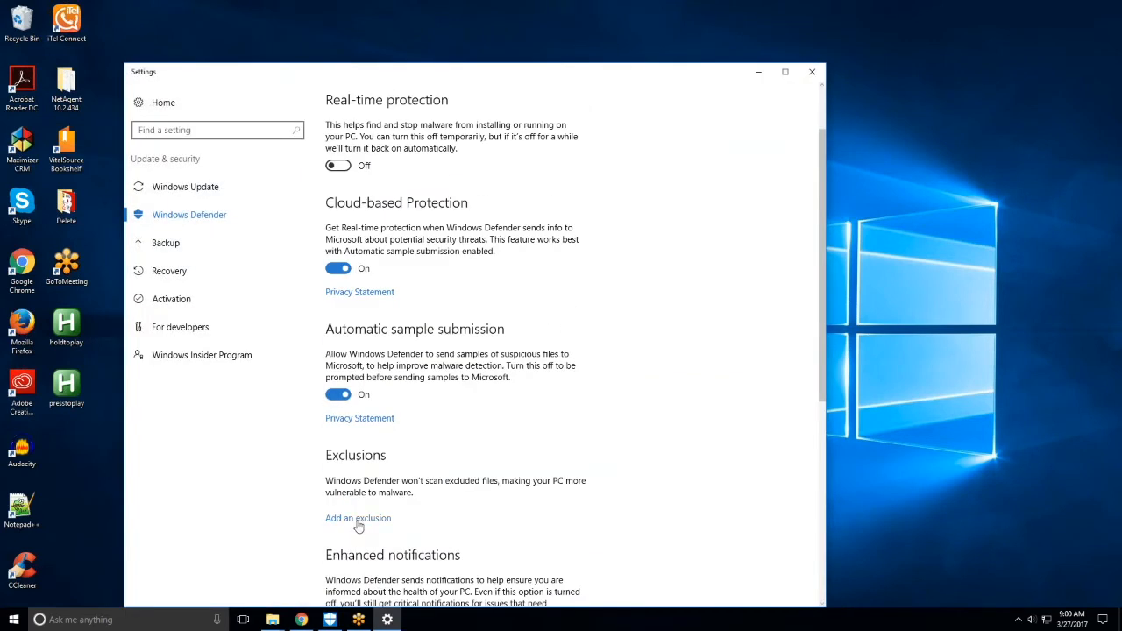
# - Go to the Add an exclusion page under Exclusions in Windows Defender settings
pyautogui.click(358, 519)
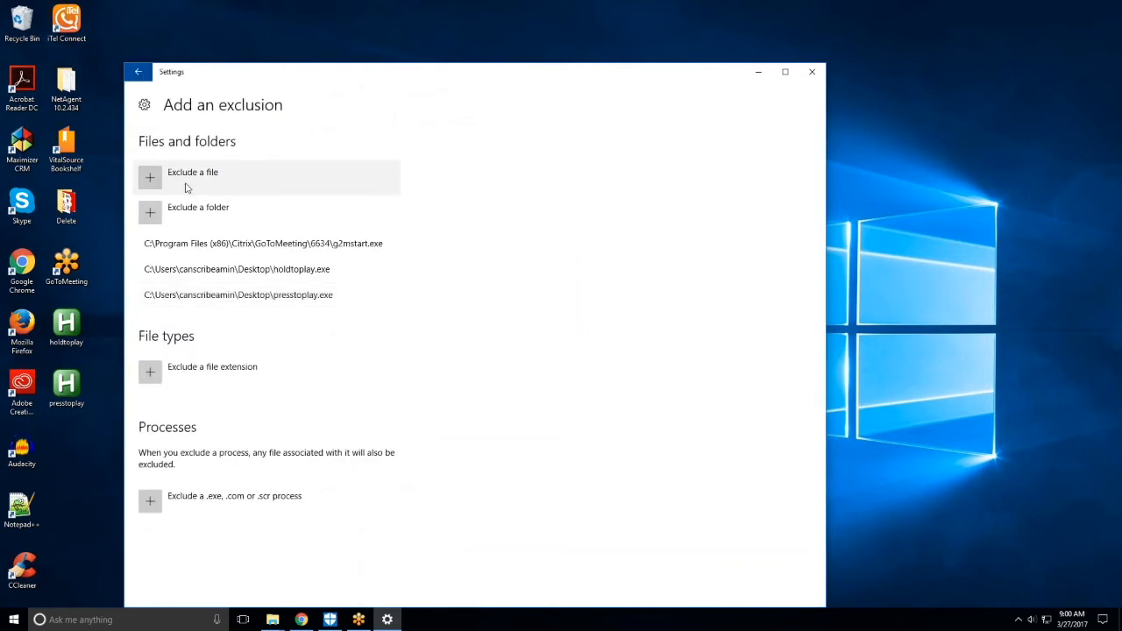
# - Exclude the holdtoplay program on the Desktop as a file exclusion
pyautogui.click(193, 175)
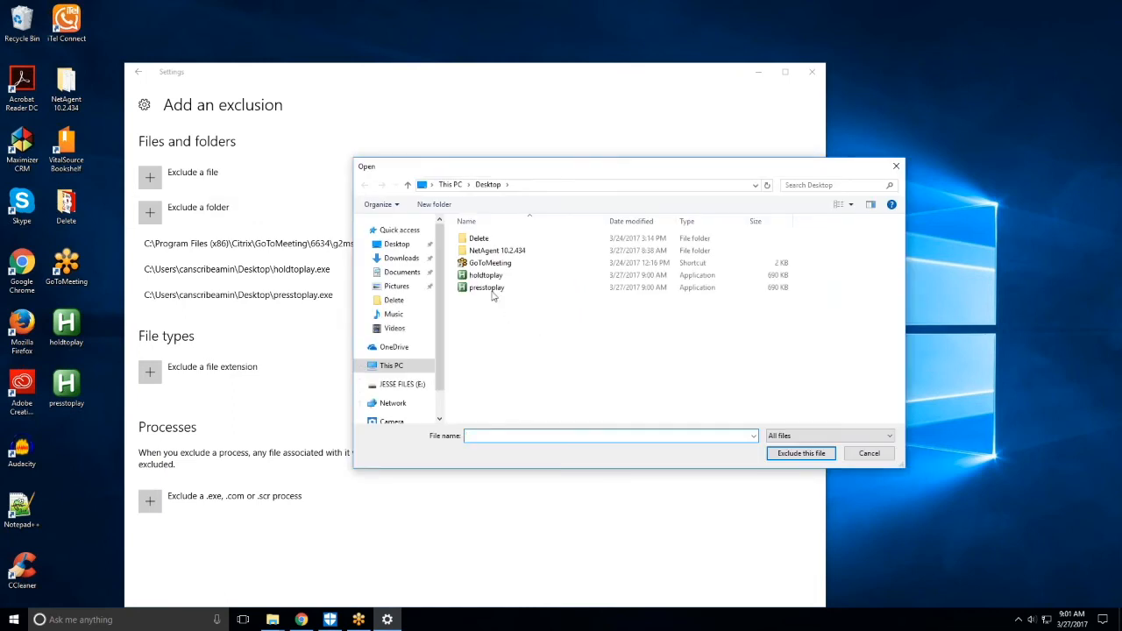
pyautogui.click(487, 274)
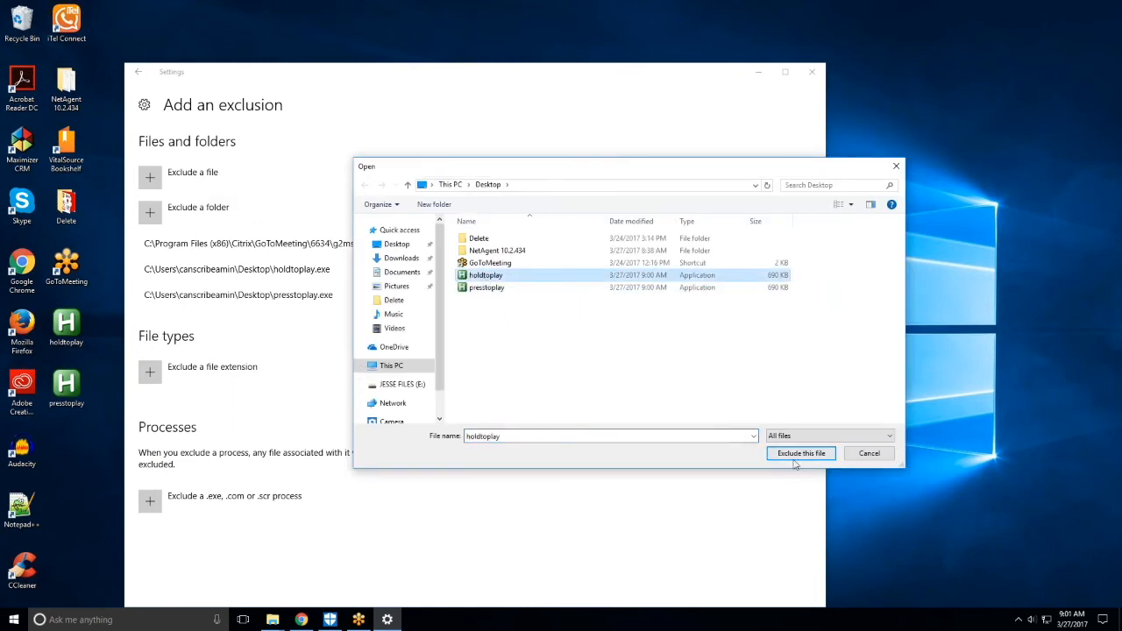
pyautogui.click(799, 452)
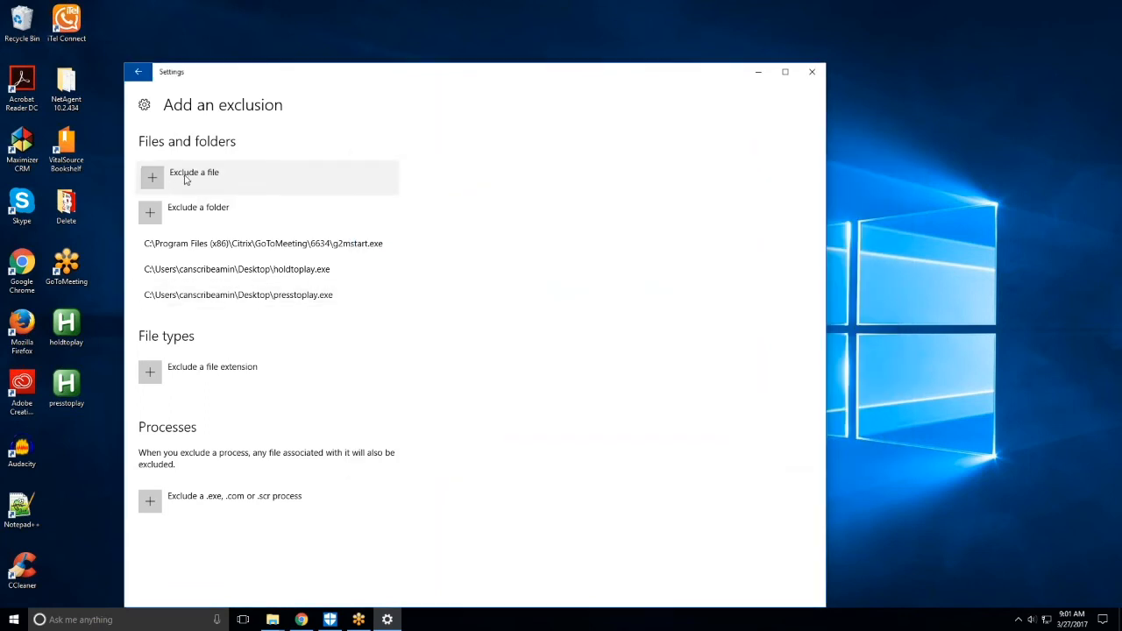
pyautogui.click(192, 172)
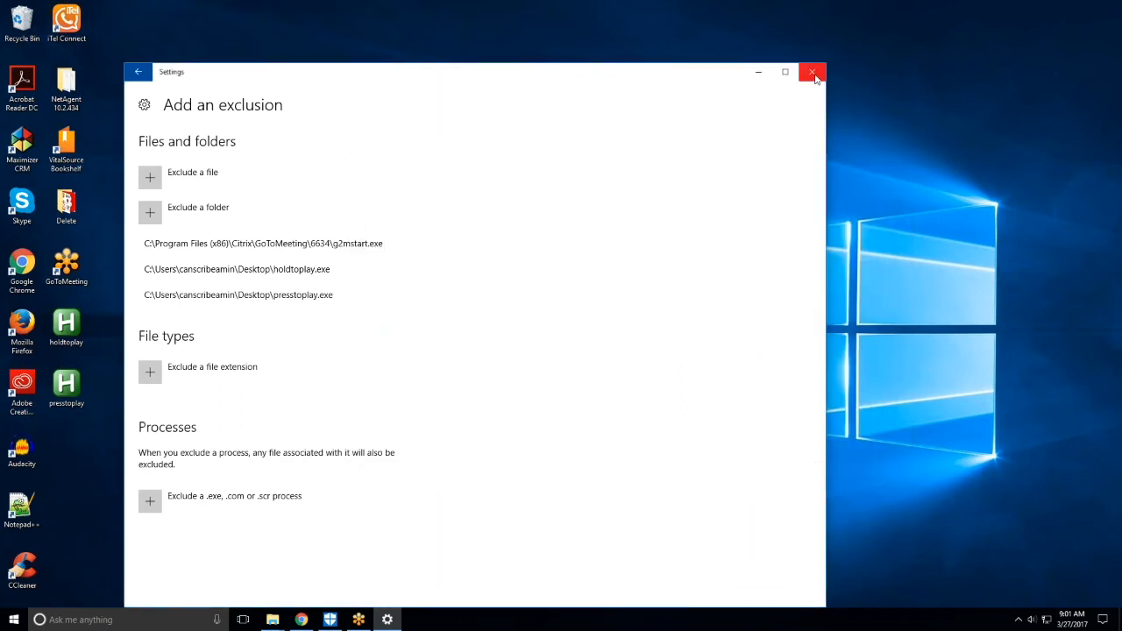
# - Close the exclusion settings and reopen Windows Defender's protection settings page
pyautogui.click(812, 72)
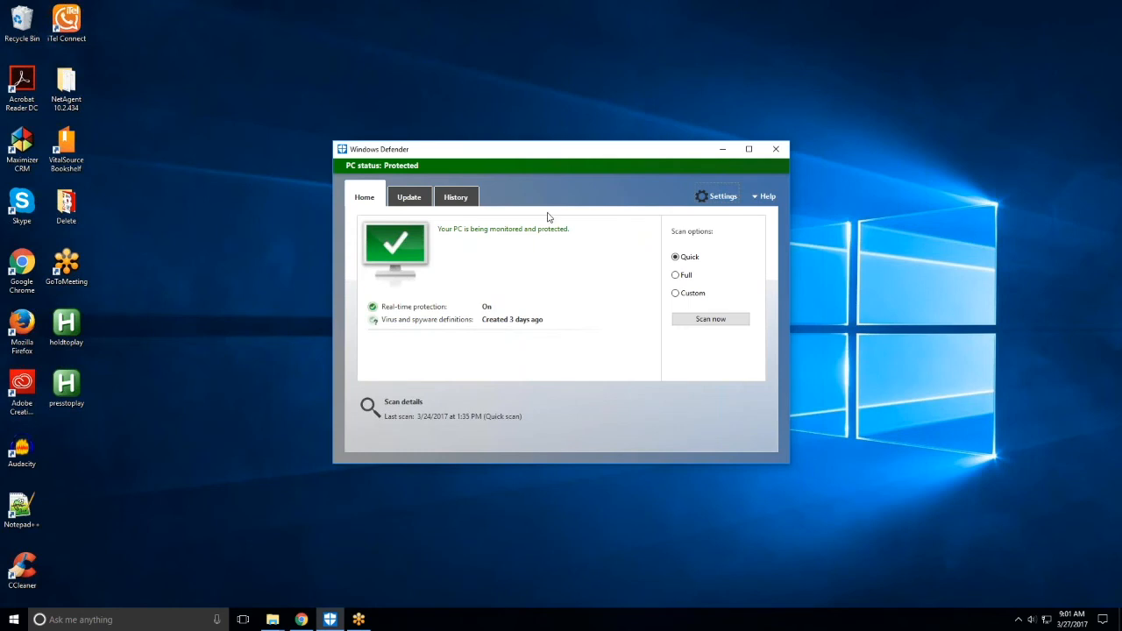
pyautogui.moveTo(610, 347)
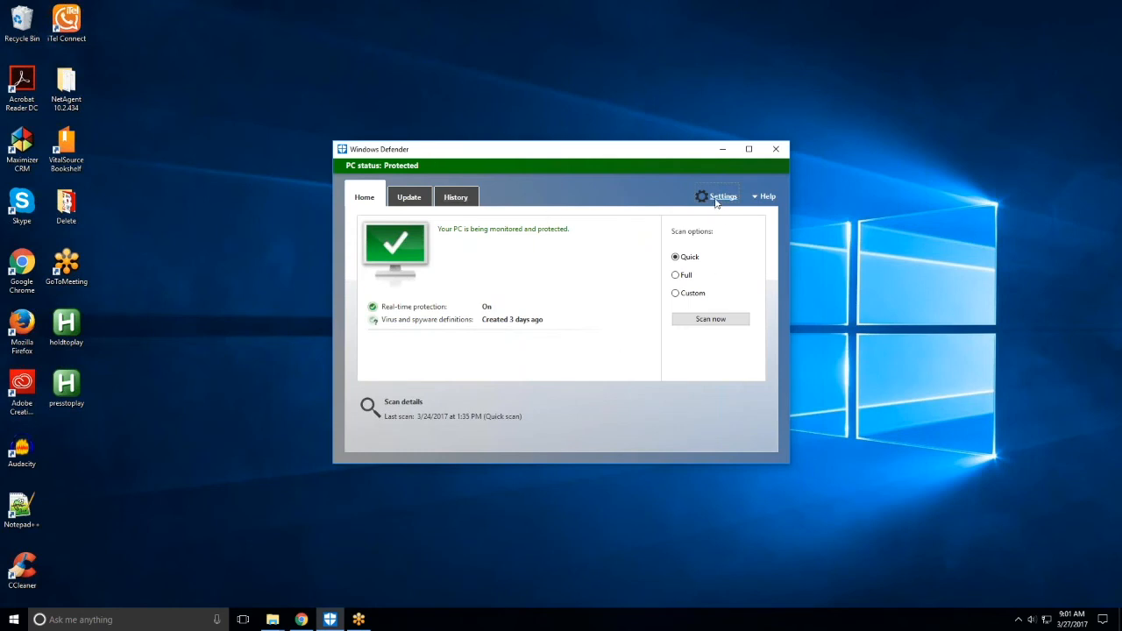
pyautogui.click(723, 196)
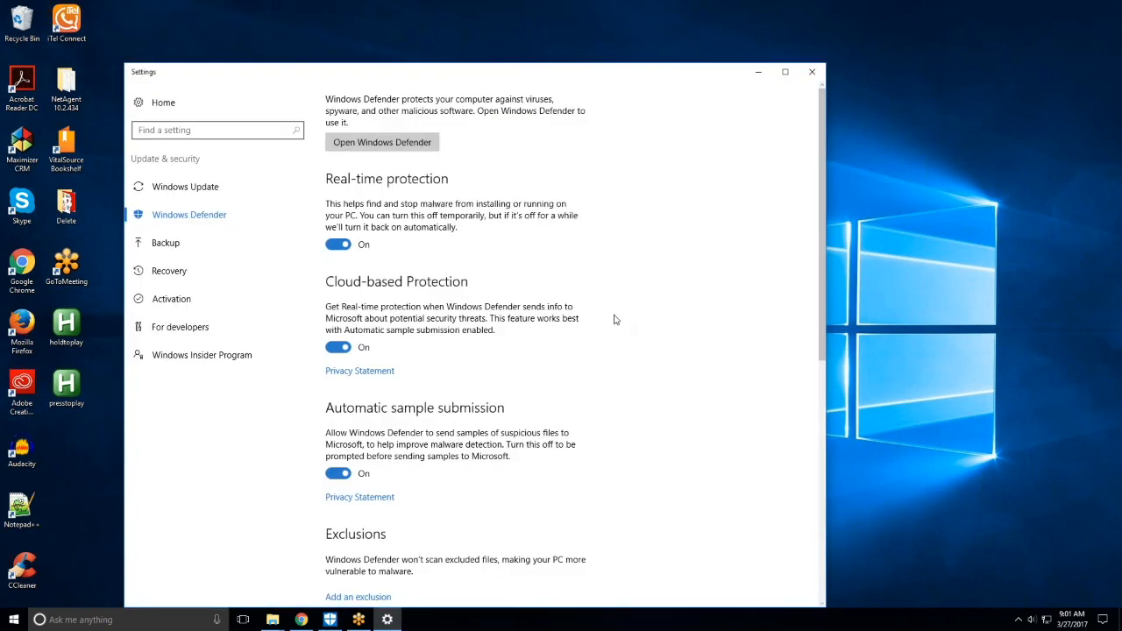